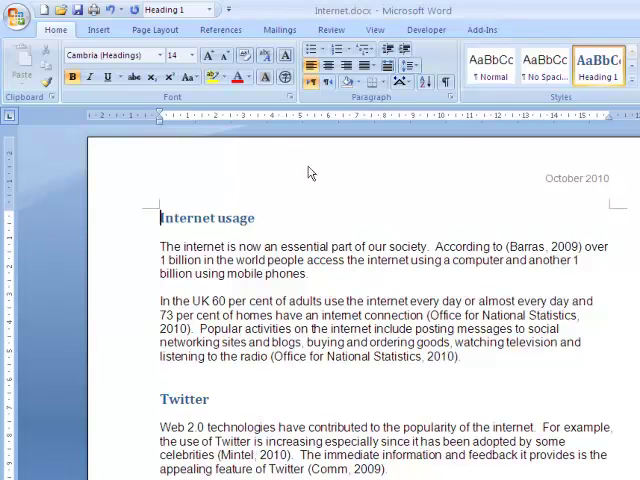
- Choose Harvard - SHU as the citation style from the References tab
click(220, 29)
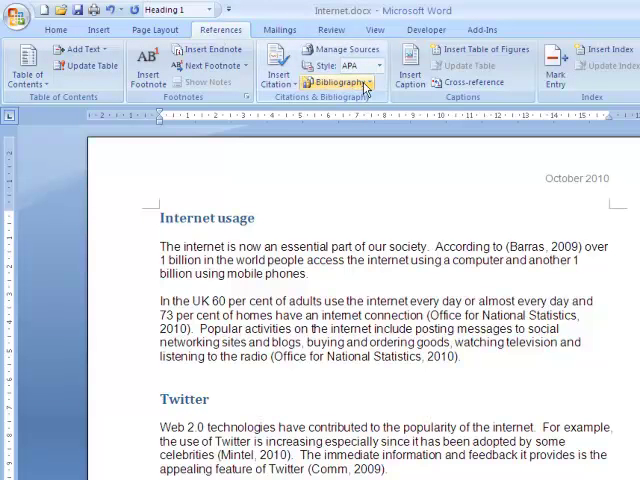
mouse_move(370, 66)
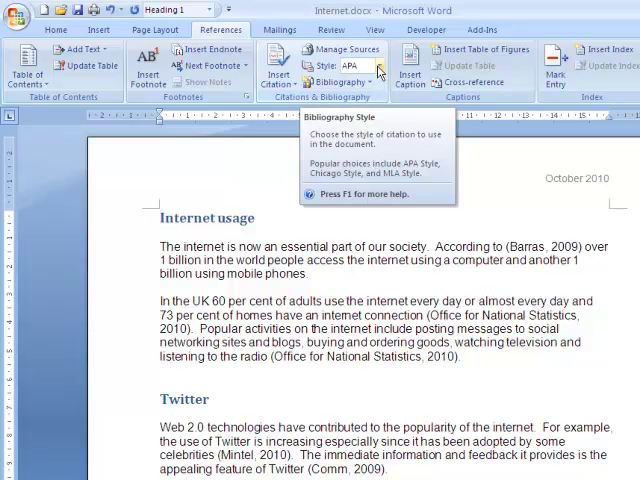
click(371, 66)
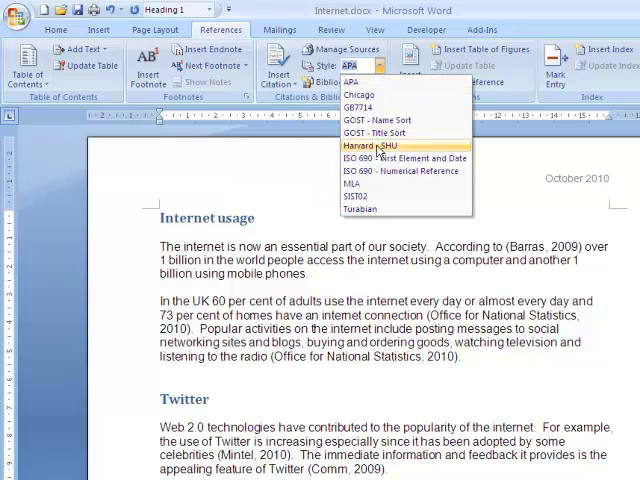
click(378, 144)
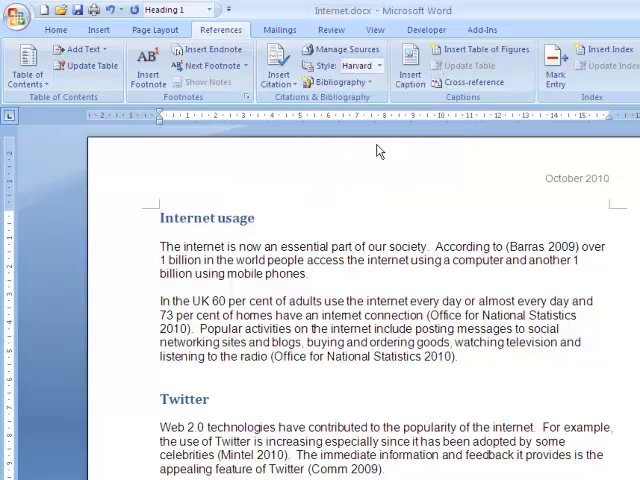
mouse_move(371, 195)
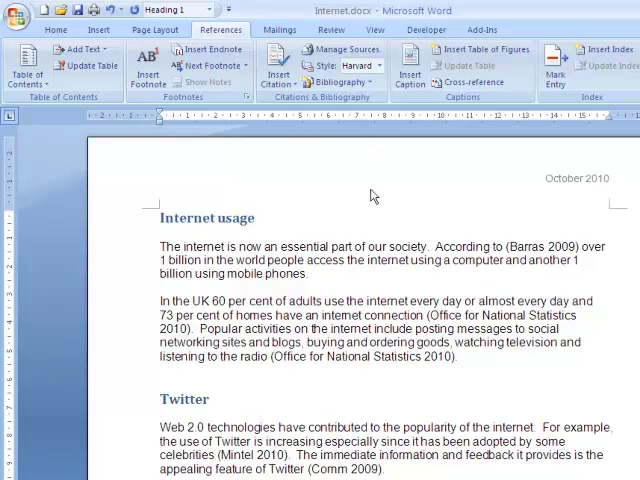
- Scroll down and place the cursor after 'Google was founded in 1998'
scroll(down, 3)
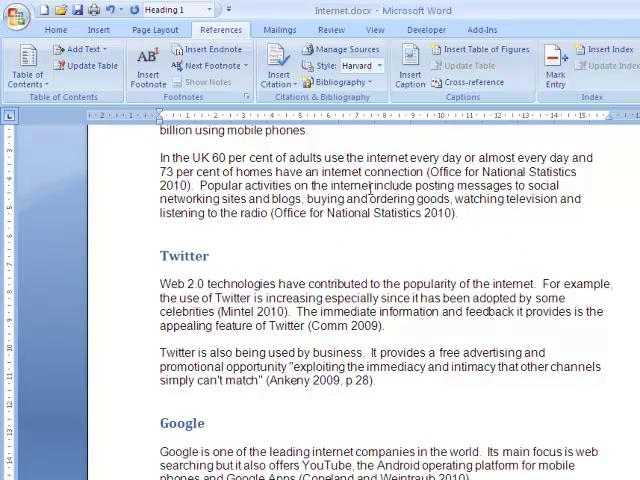
scroll(down, 3)
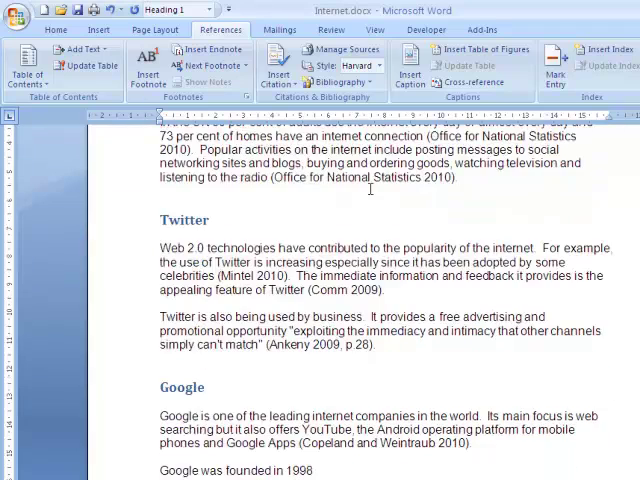
scroll(down, 3)
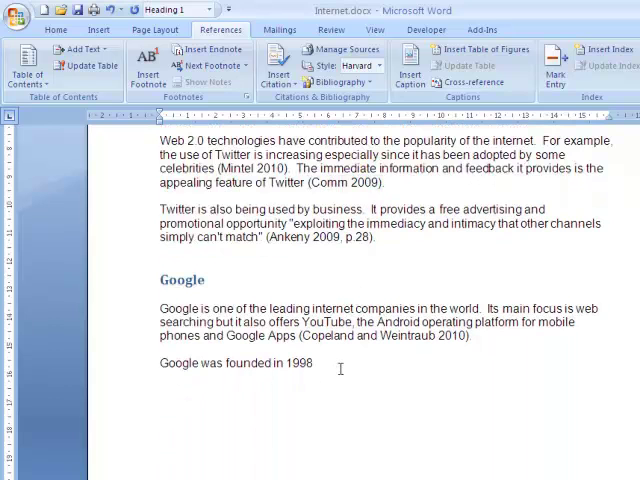
click(315, 363)
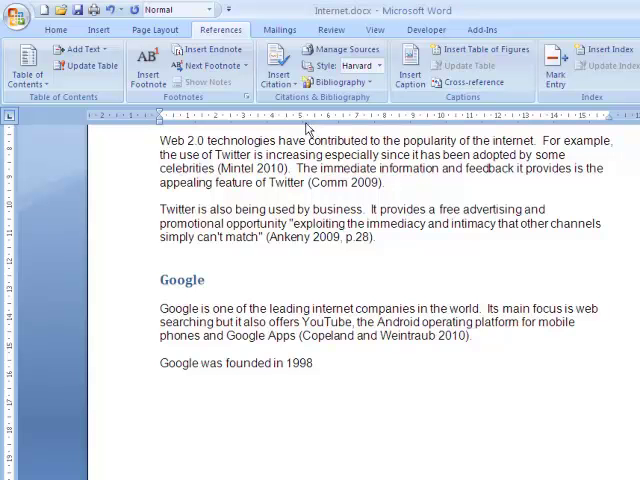
- Choose Add New Source from Insert Citation to open the Create Source form
click(278, 68)
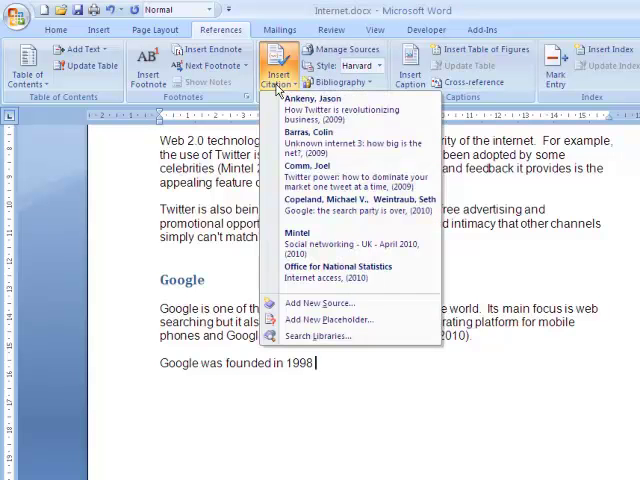
mouse_move(337, 303)
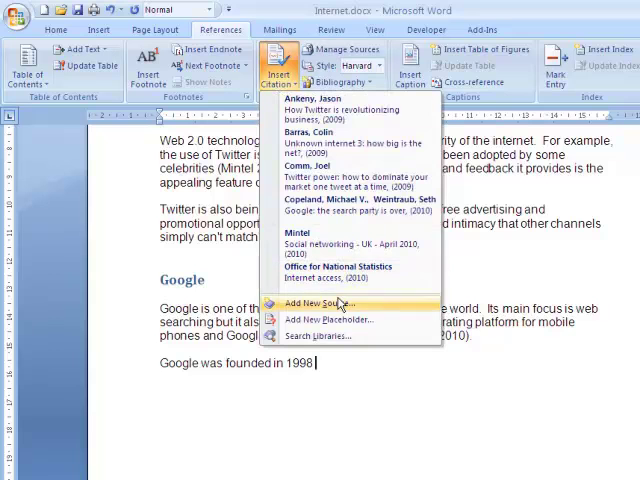
click(318, 303)
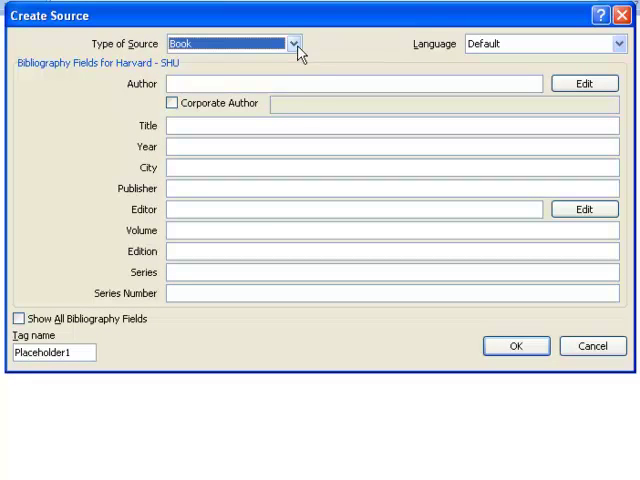
click(294, 43)
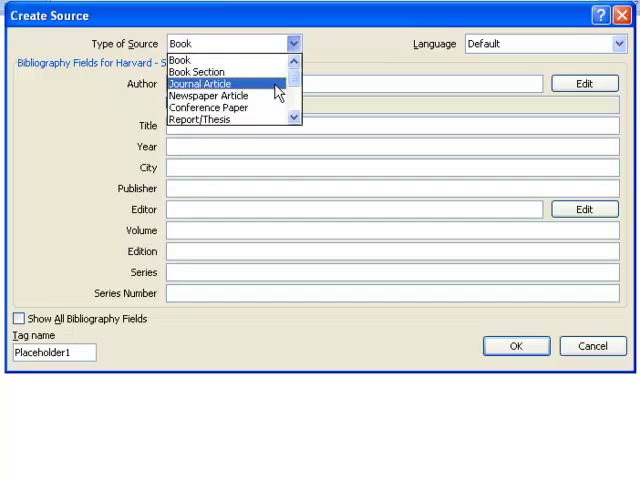
scroll(down, 3)
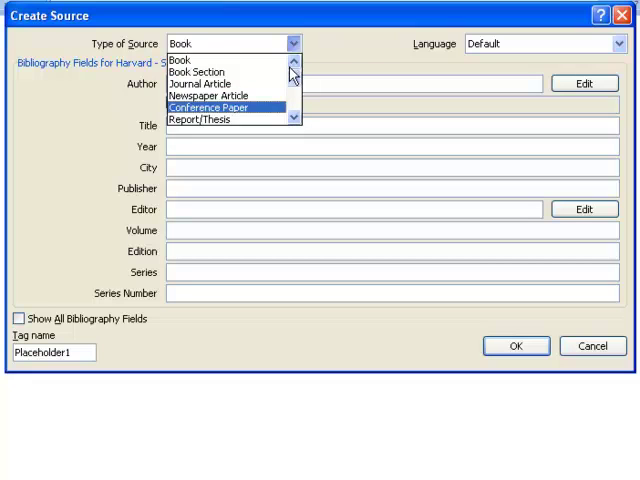
click(180, 59)
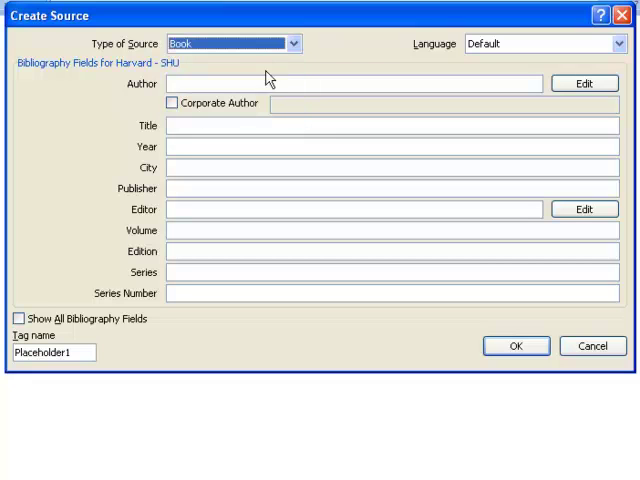
mouse_move(268, 95)
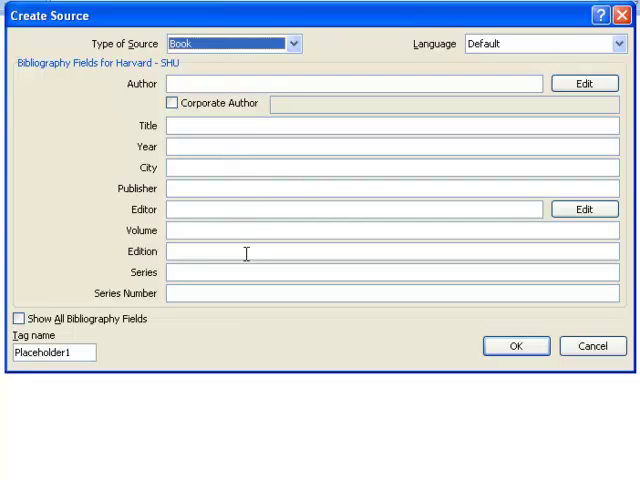
mouse_move(235, 224)
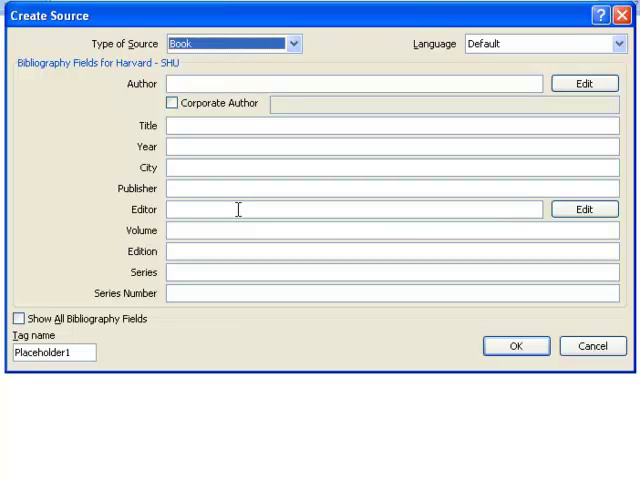
- Enter 'Stross, Randall' as the book source's author
text(Stross, R)
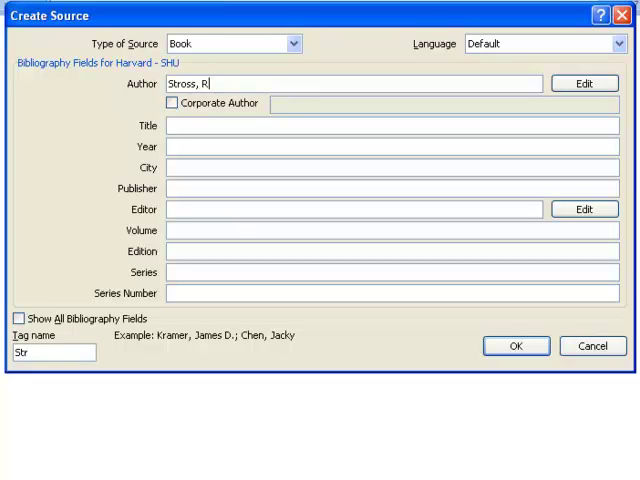
text(andall)
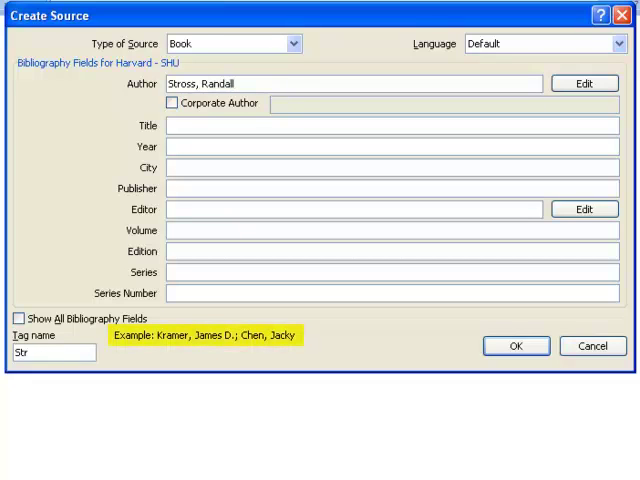
mouse_move(305, 352)
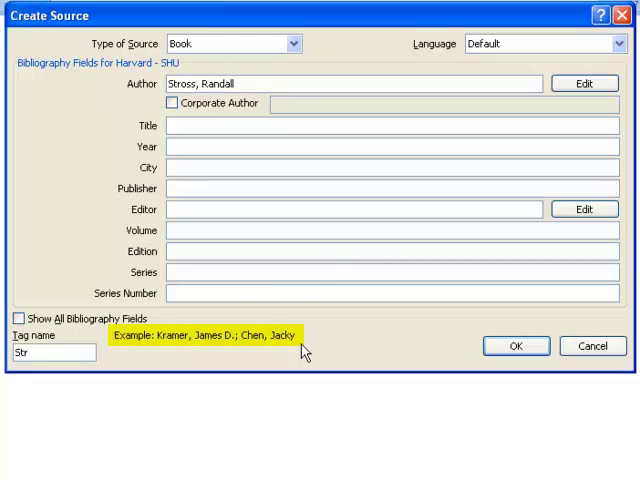
mouse_move(307, 360)
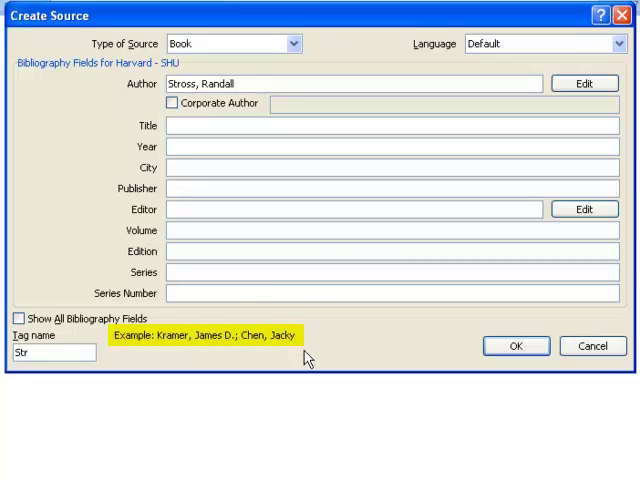
mouse_move(473, 203)
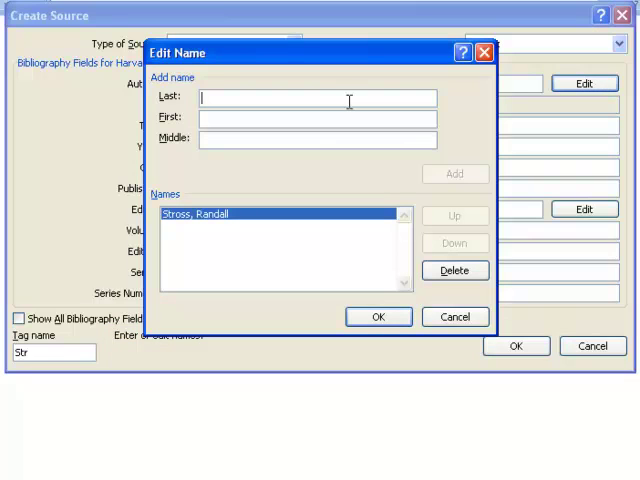
mouse_move(316, 140)
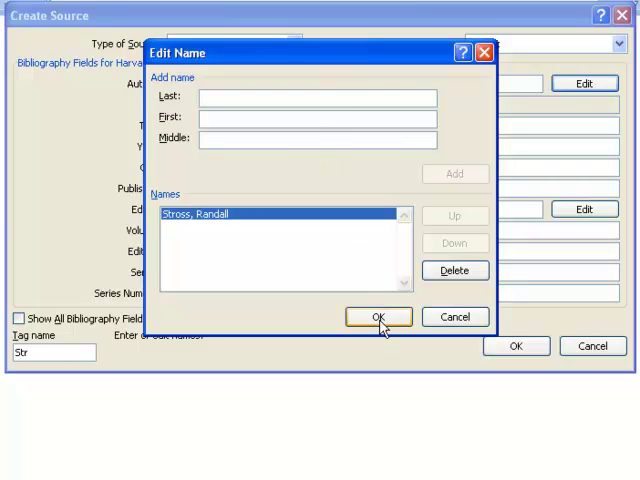
click(377, 316)
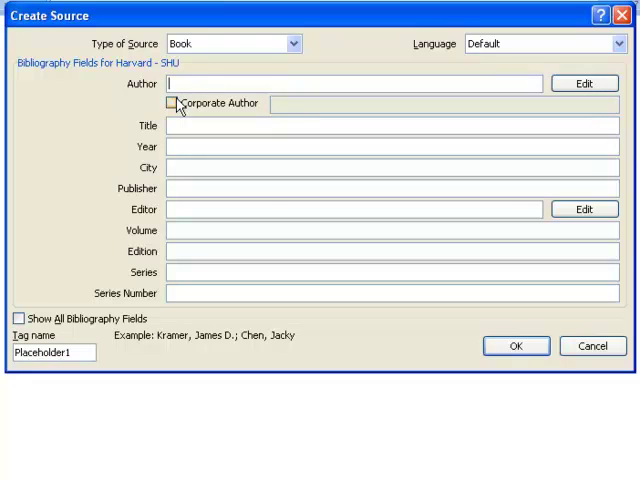
- Tick Corporate Author and enter 'Multiple Sclerosis Society' as the organisation
click(171, 103)
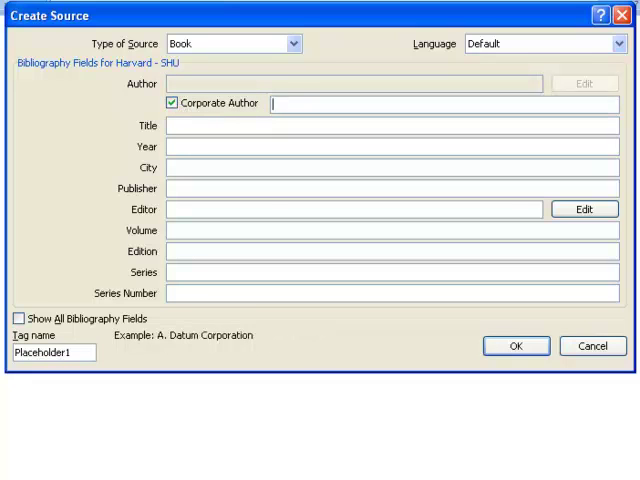
text(Mul)
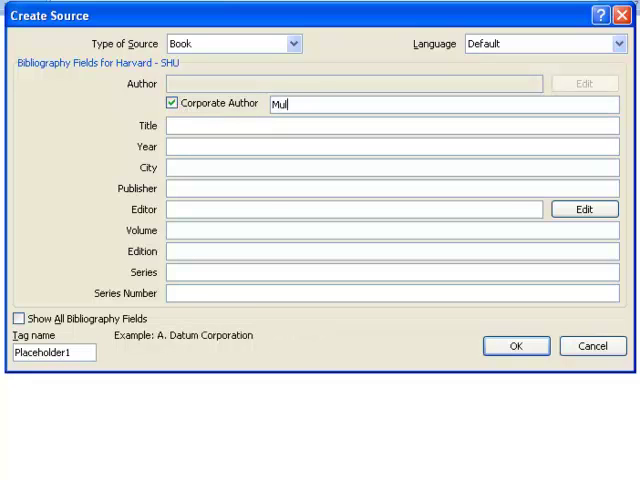
text(tiple Sc)
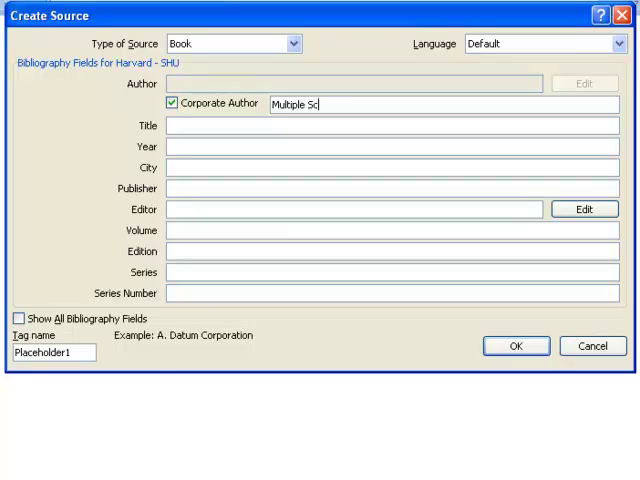
text(lerosis)
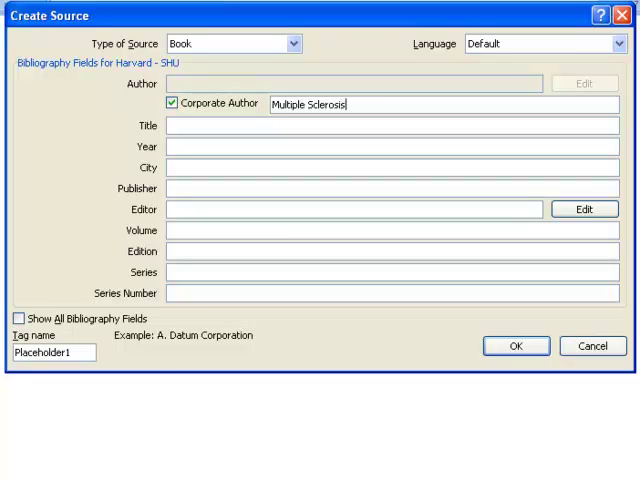
text(Society)
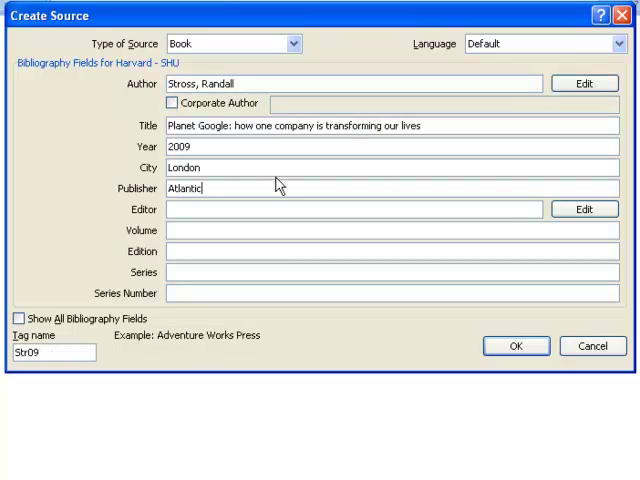
mouse_move(458, 348)
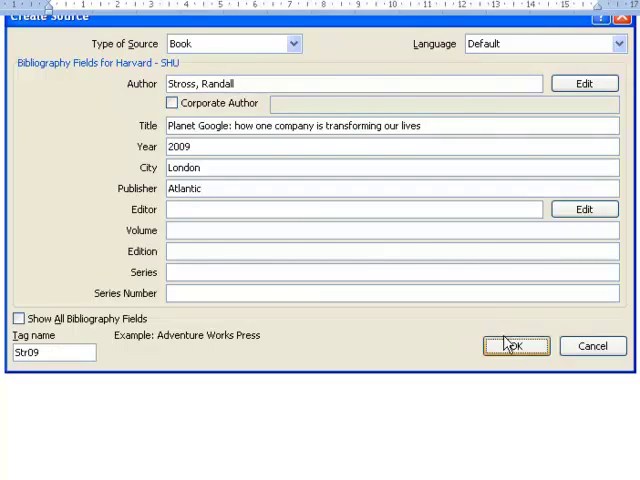
- Confirm the Stross 2009 Planet Google book source with OK
click(515, 345)
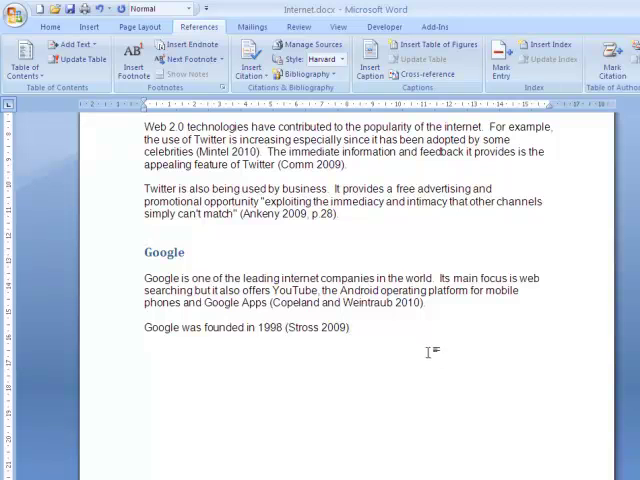
- Type 'the' after the (Stross 2009) citation
text(the)
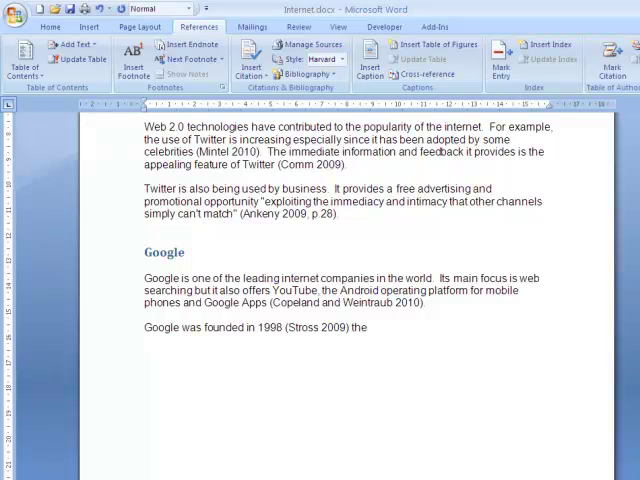
mouse_move(428, 351)
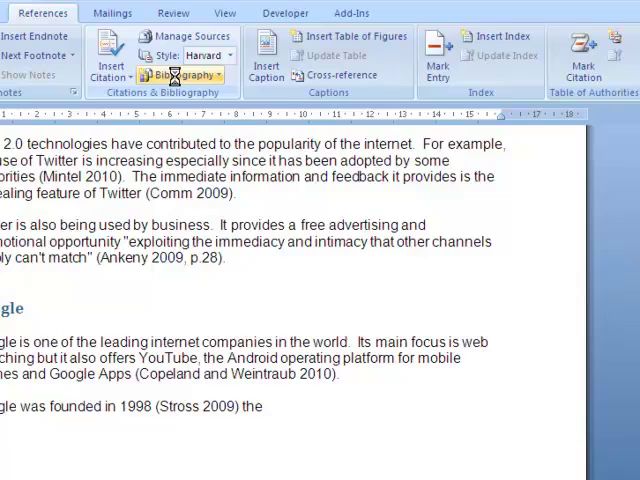
- Insert a bibliography of all cited sources and scroll up through the document
click(180, 74)
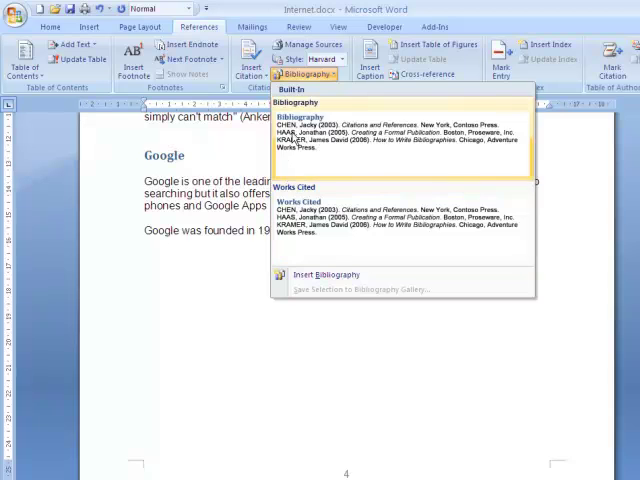
click(326, 274)
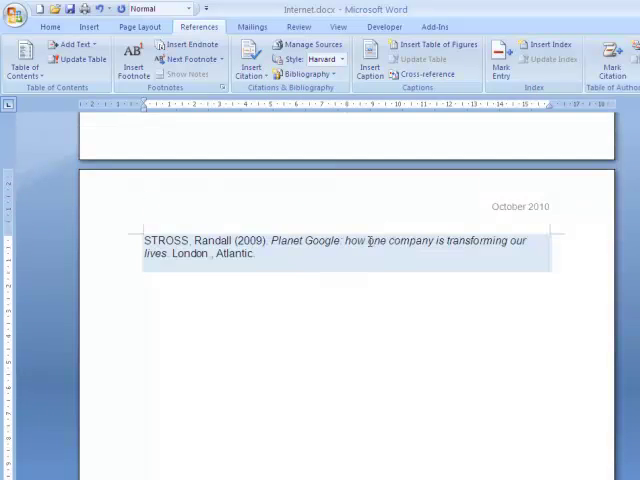
scroll(up, 3)
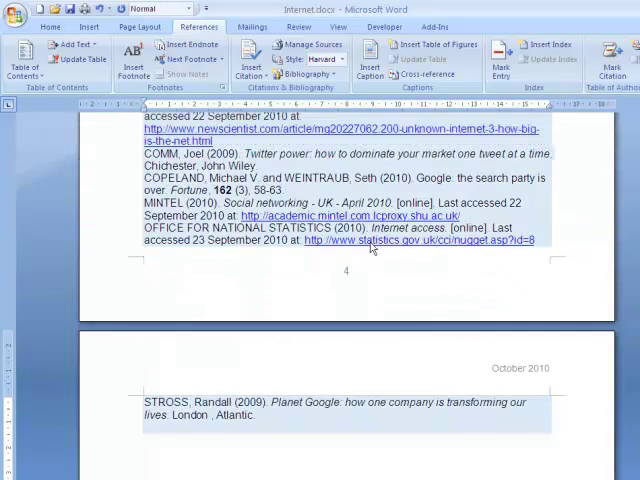
scroll(up, 3)
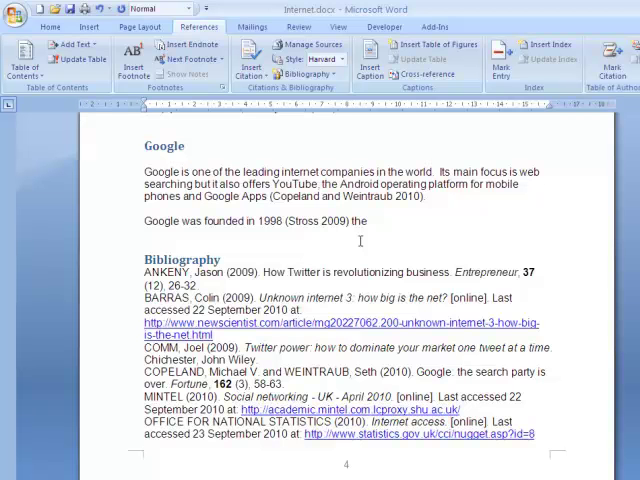
scroll(up, 3)
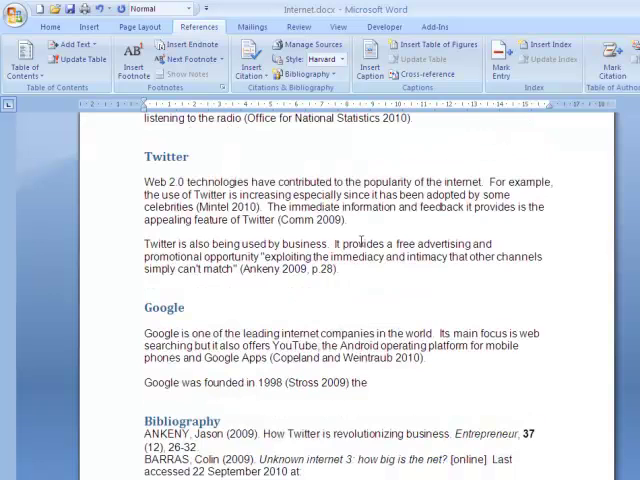
scroll(up, 3)
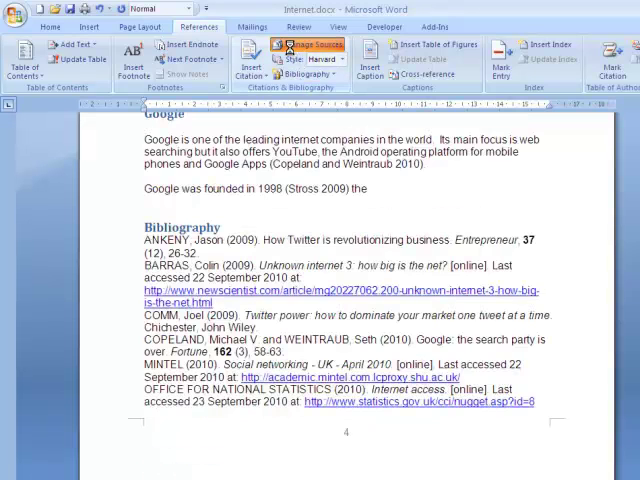
- Open Manage Sources to view the seven cited works
click(311, 46)
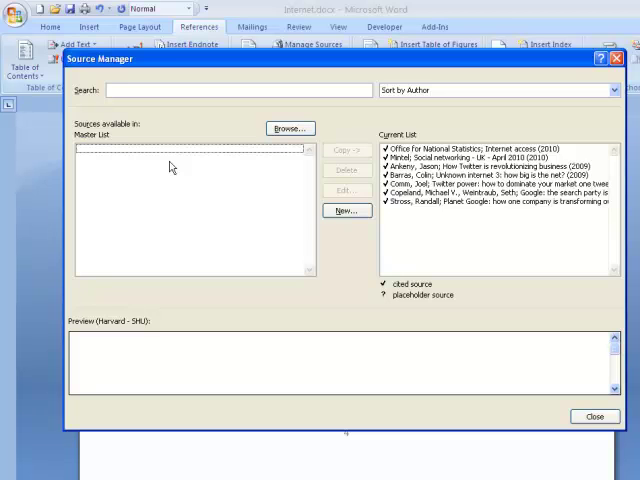
mouse_move(205, 176)
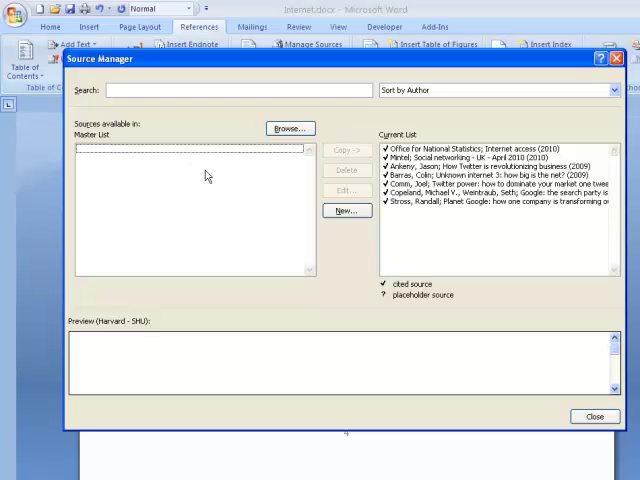
mouse_move(252, 222)
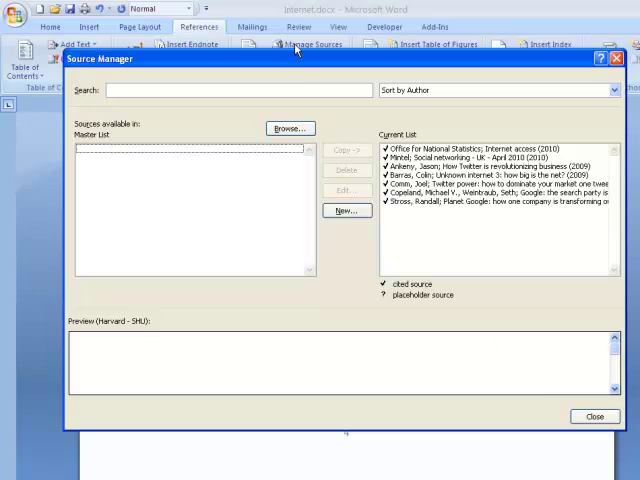
mouse_move(366, 245)
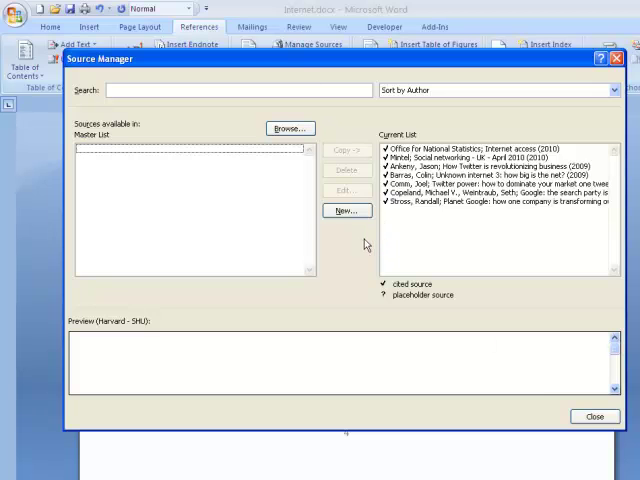
mouse_move(364, 268)
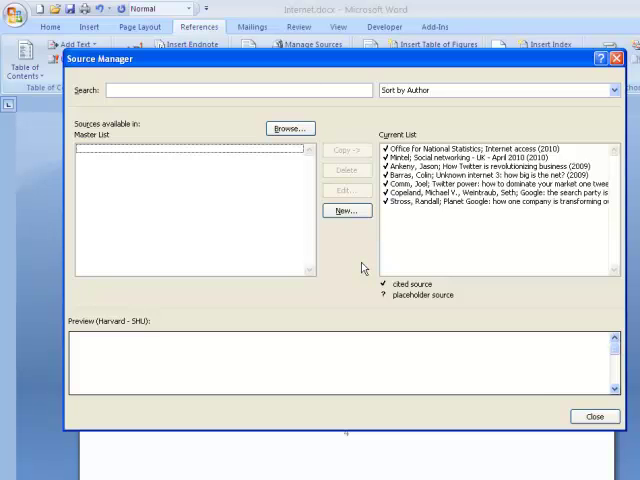
mouse_move(428, 358)
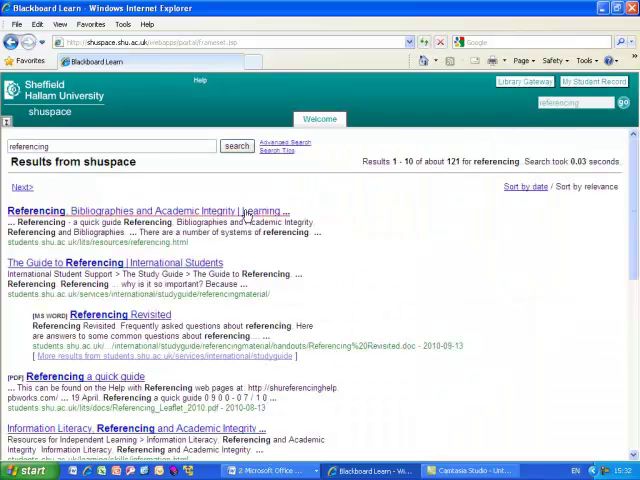
- Open the Referencing result, then the Word 2007 Citations & Bibliography guide
click(162, 209)
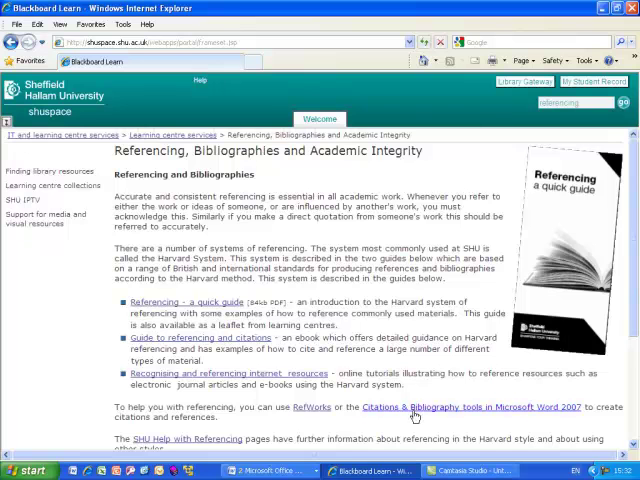
click(471, 406)
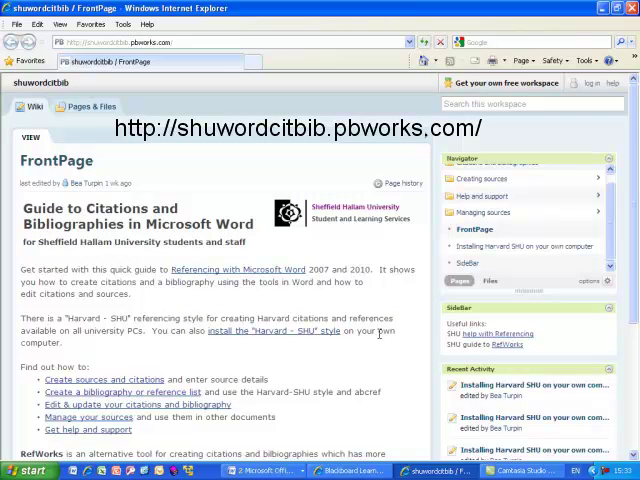